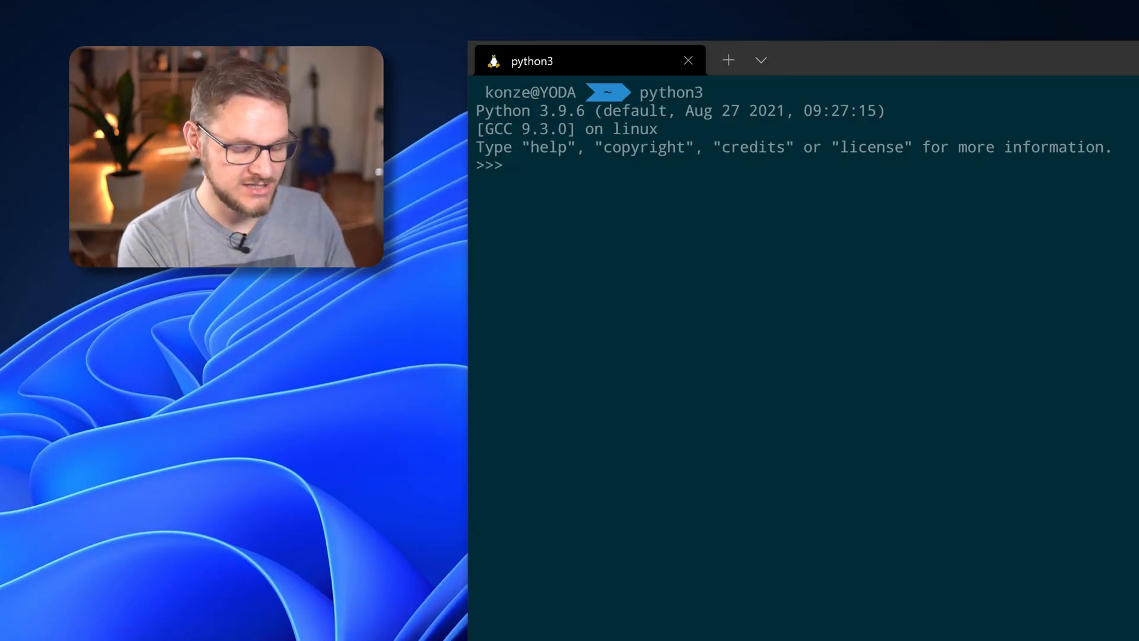
{"action": "type", "text": "x"}
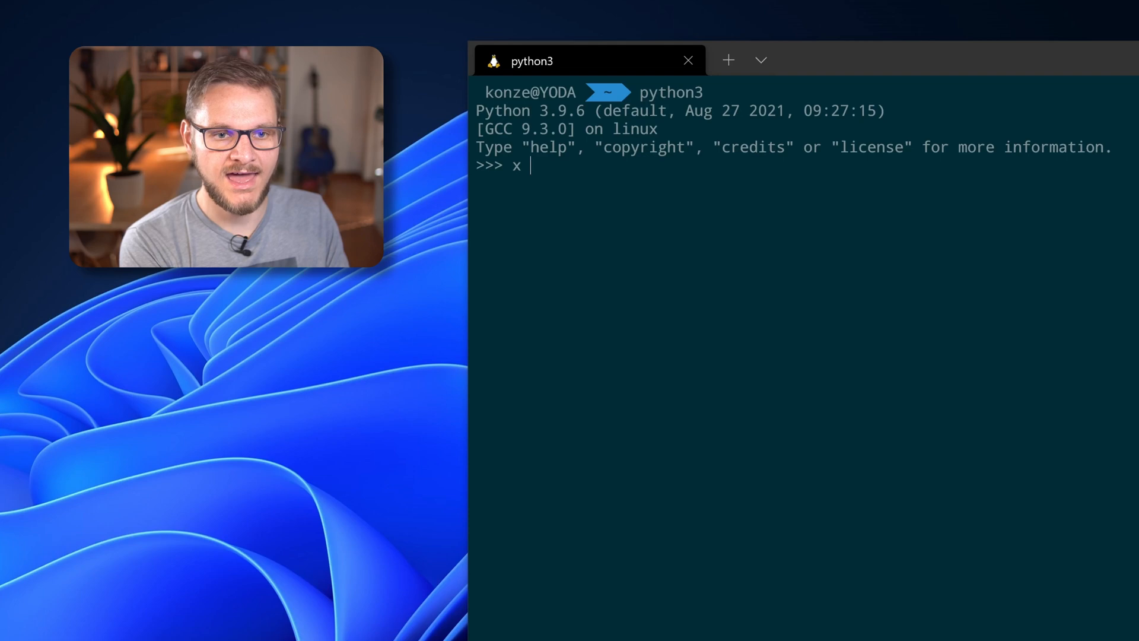
{"action": "type", "text": "= 0b"}
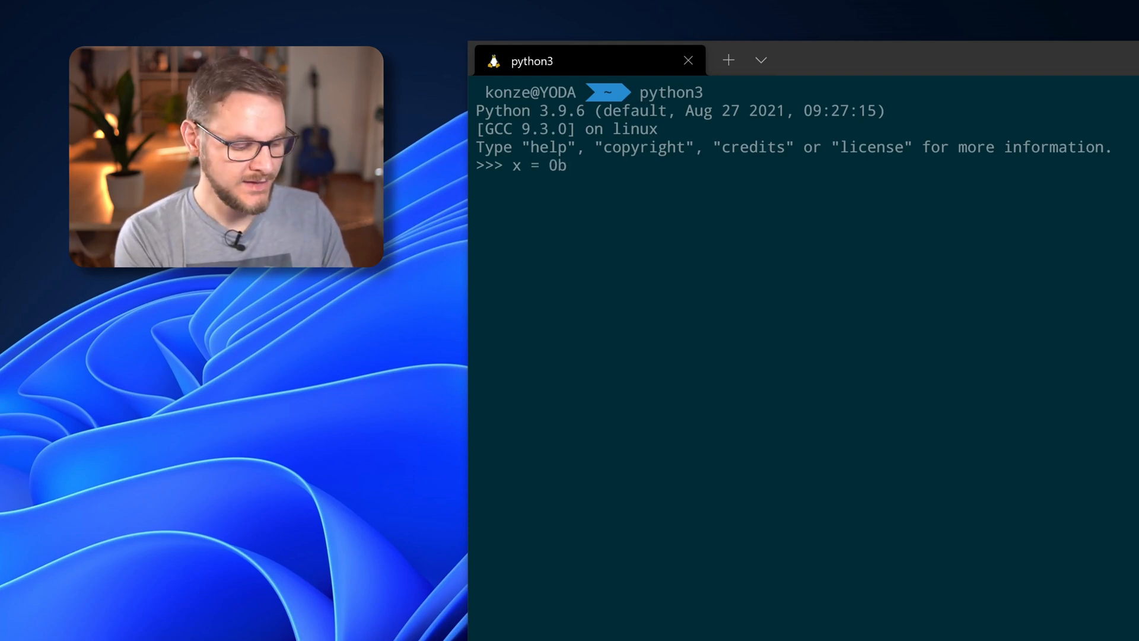
{"action": "type", "text": "10111"}
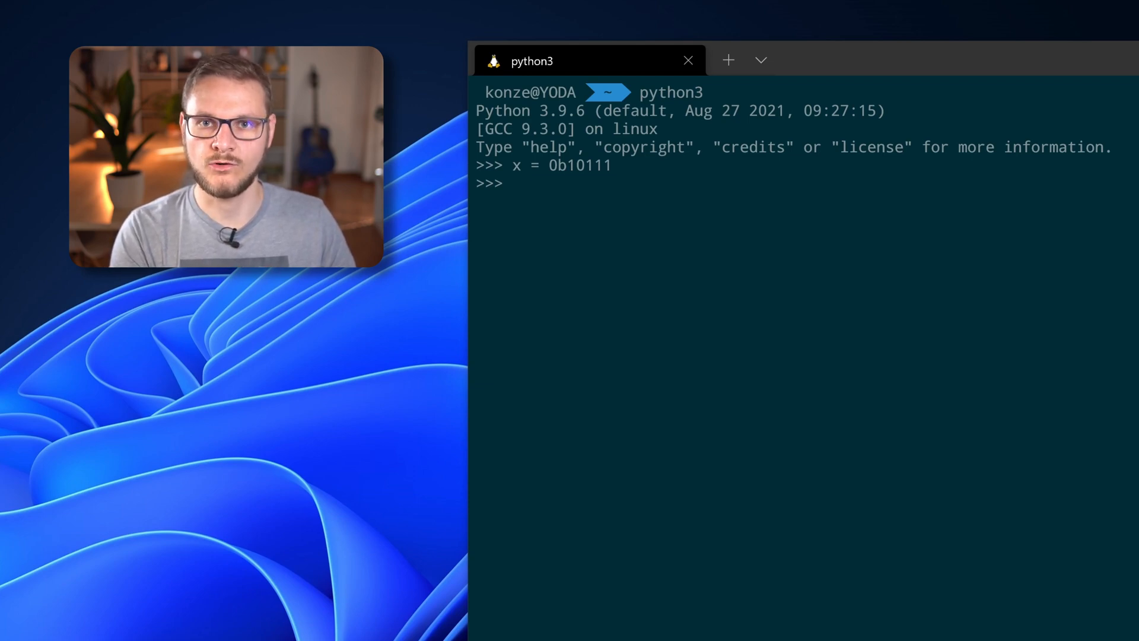
{"action": "type", "text": "x"}
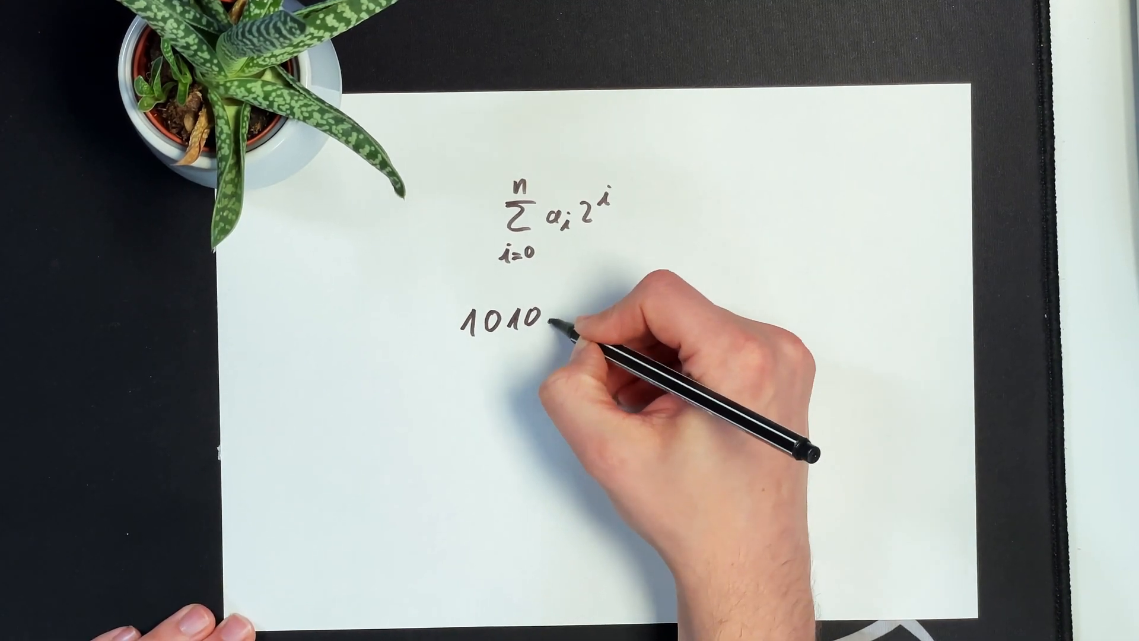
{"action": "type", "text": "11"}
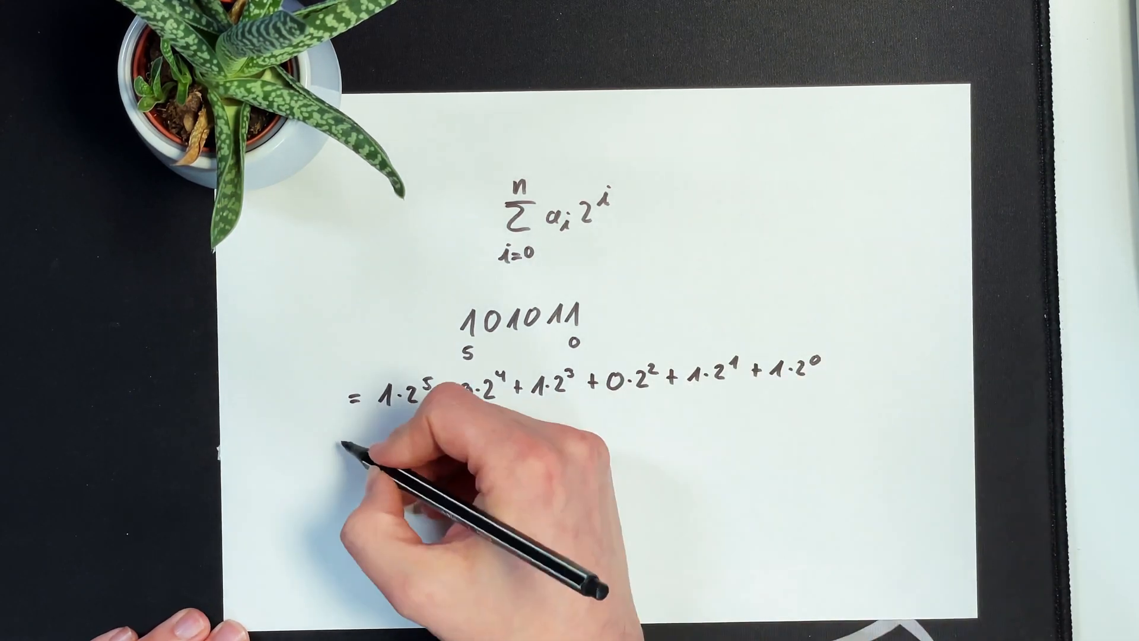
{"action": "type", "text": "= 3"}
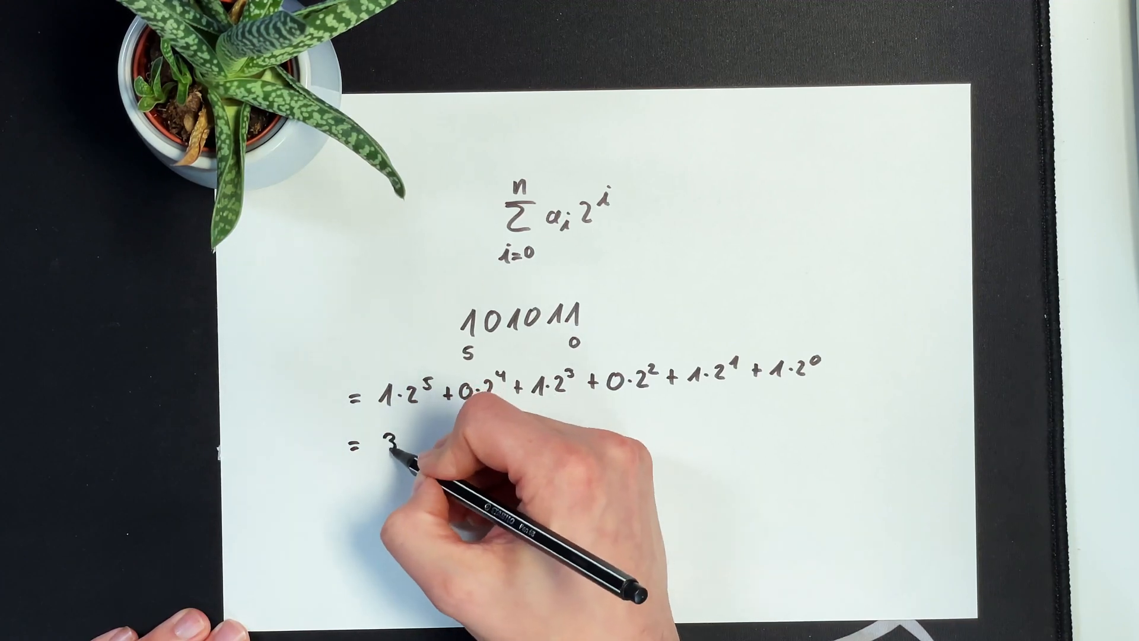
{"action": "type", "text": "32 + 0"}
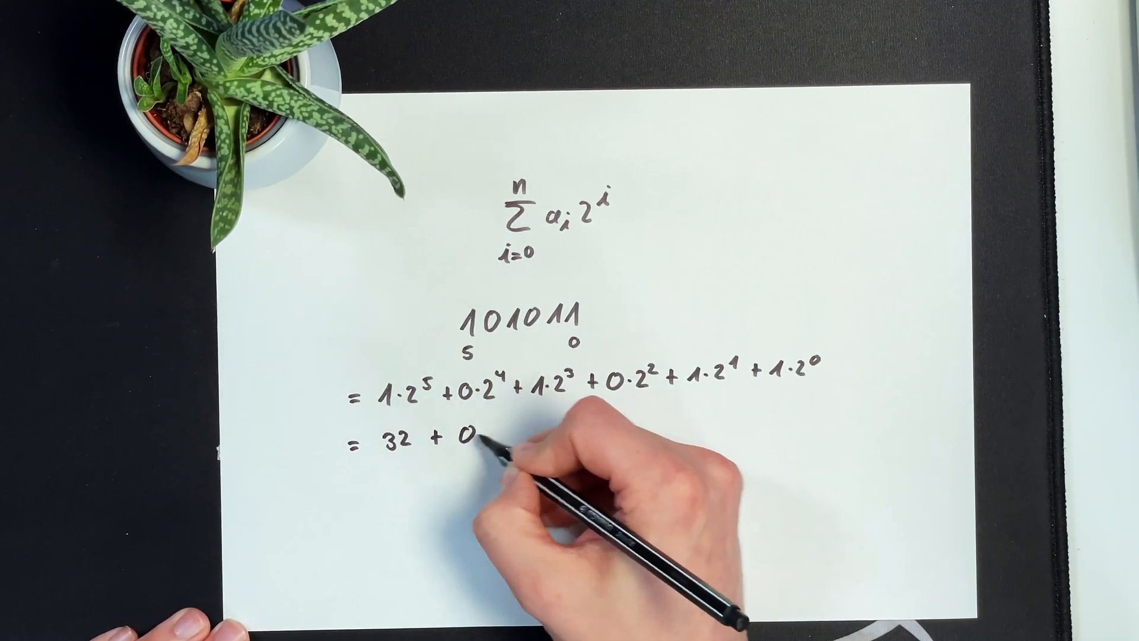